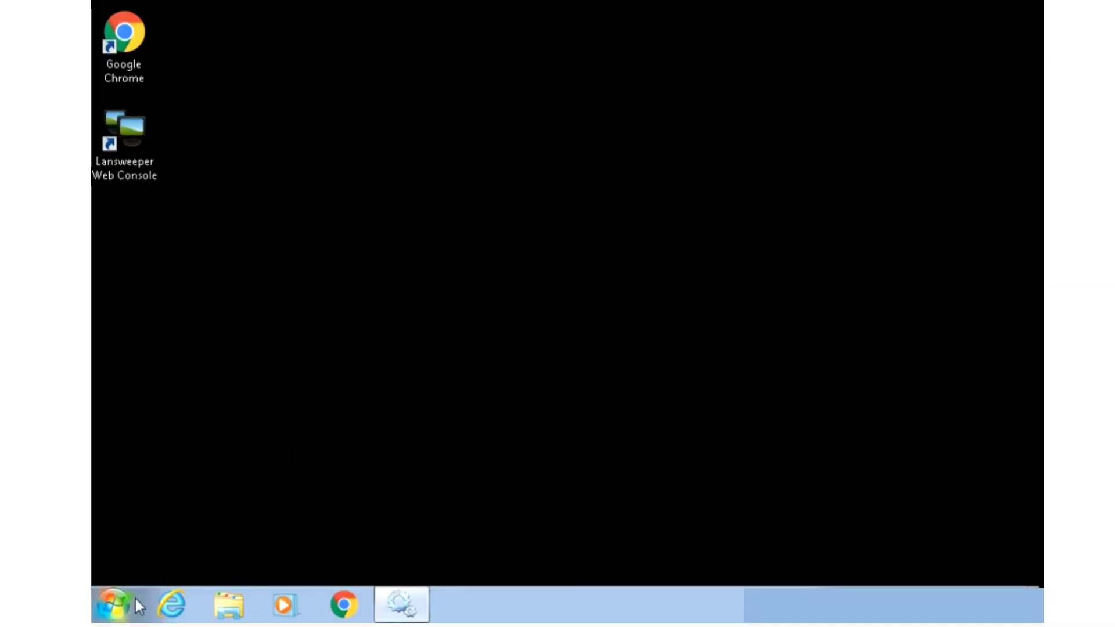
Show All Programs and expand the Accessories folder in the Start menu.
left_click(113, 604)
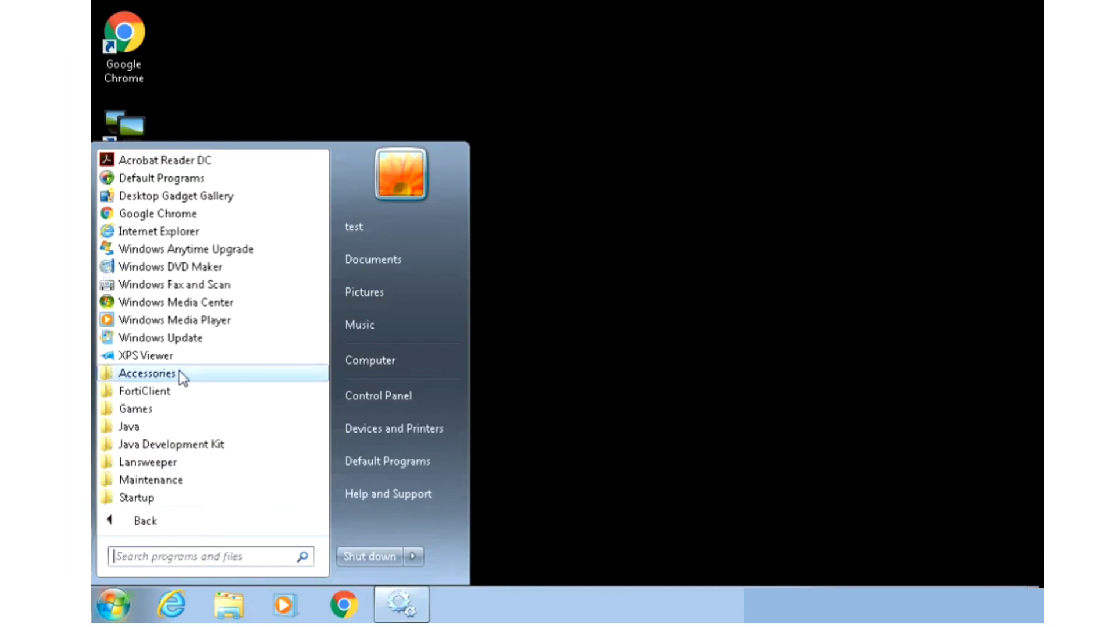
left_click(147, 373)
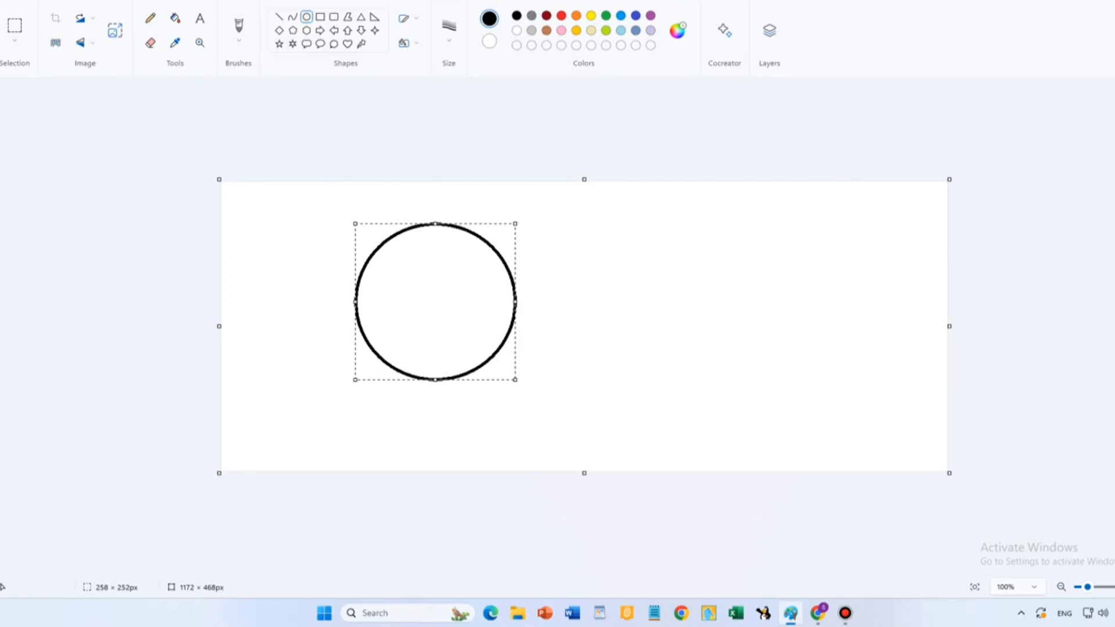
mouse_move(240, 30)
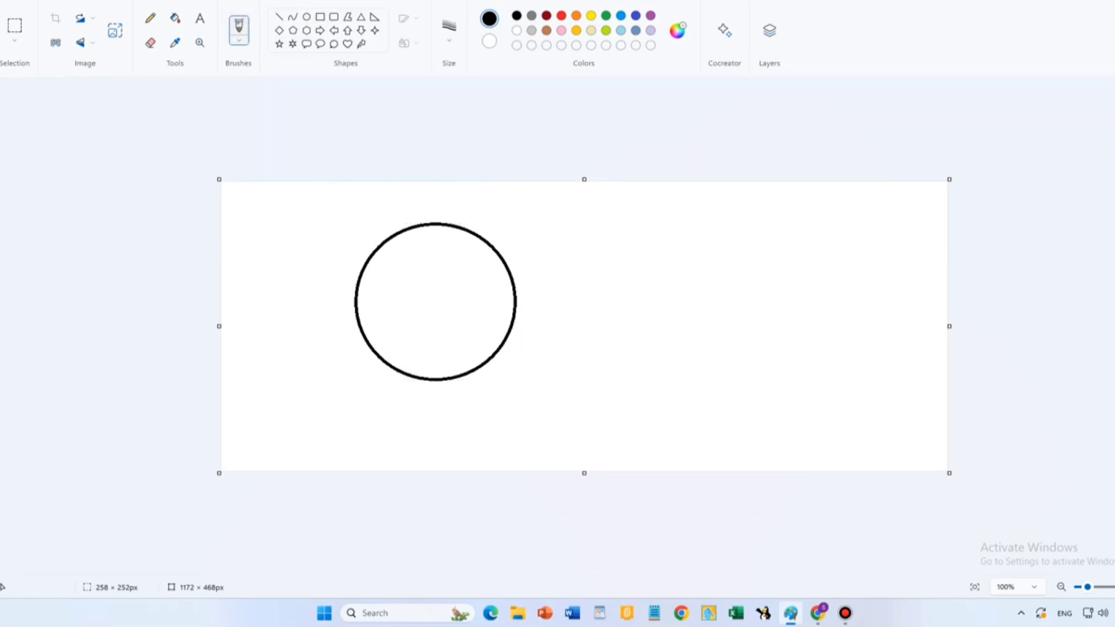
Dot two black eyes inside the circle with the freehand brush.
left_click(448, 28)
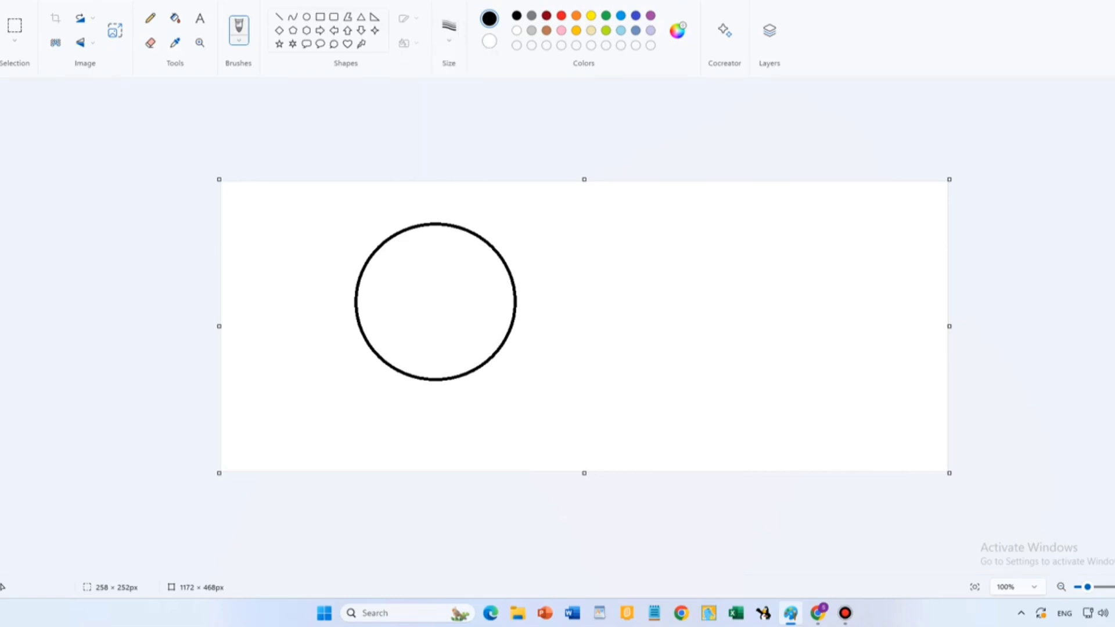
left_click(402, 273)
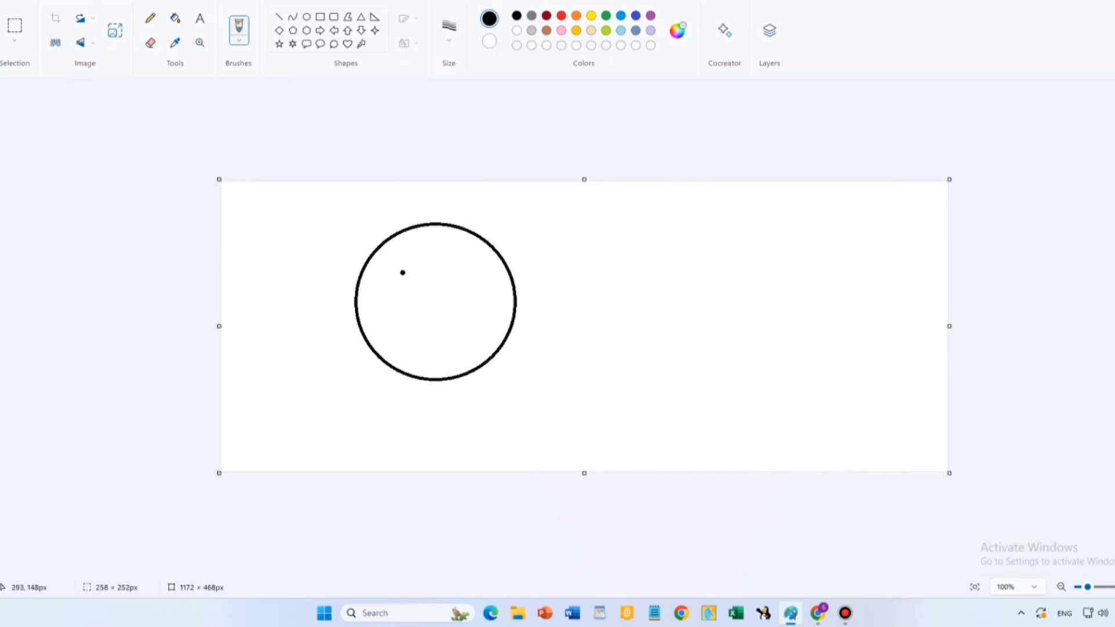
left_click(460, 275)
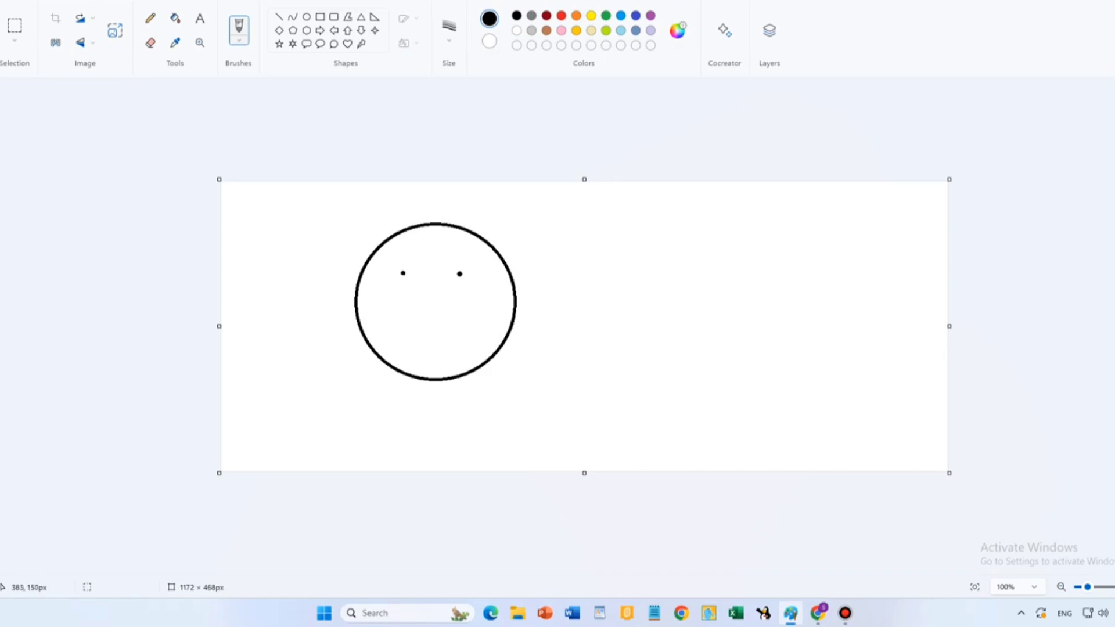
Draw a curved black smile below the eyes in two strokes.
left_click(406, 318)
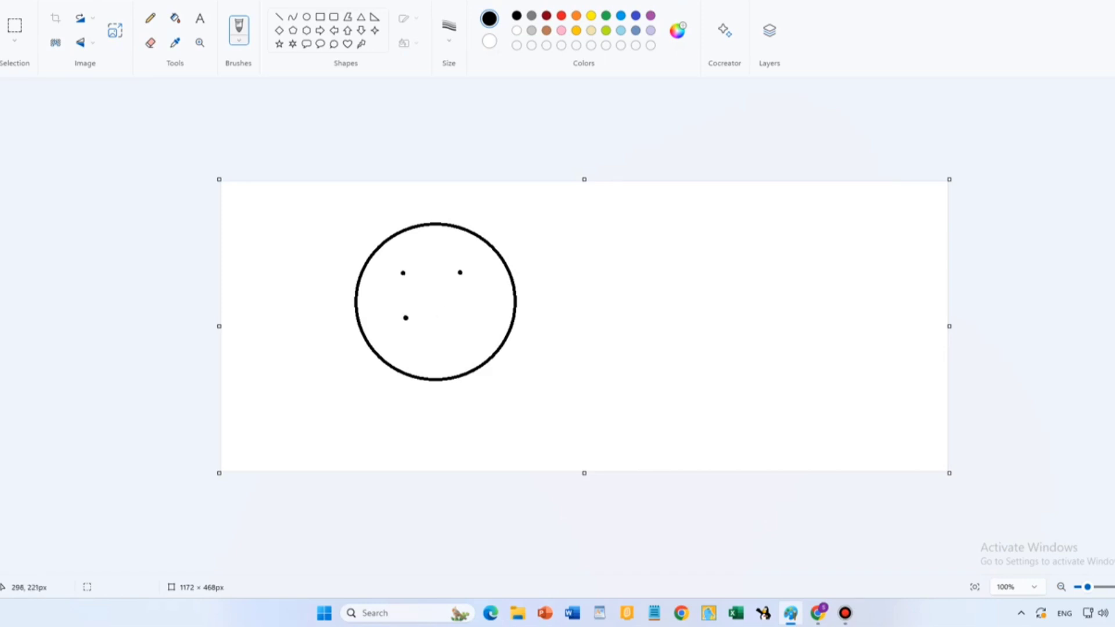
left_click_drag(398, 312, 427, 348)
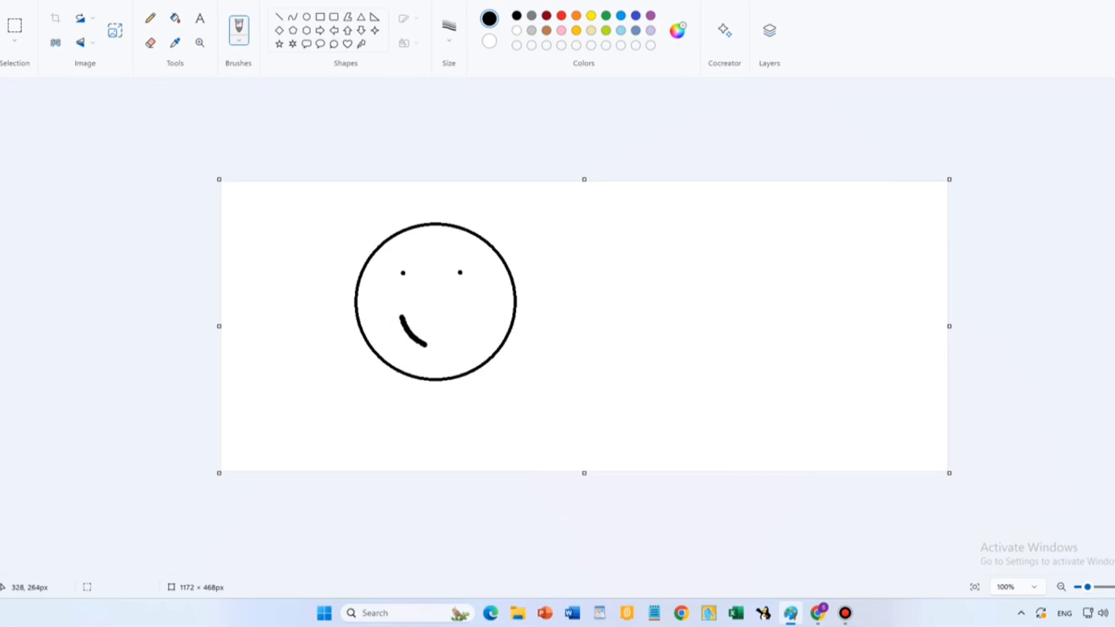
left_click_drag(412, 348, 469, 327)
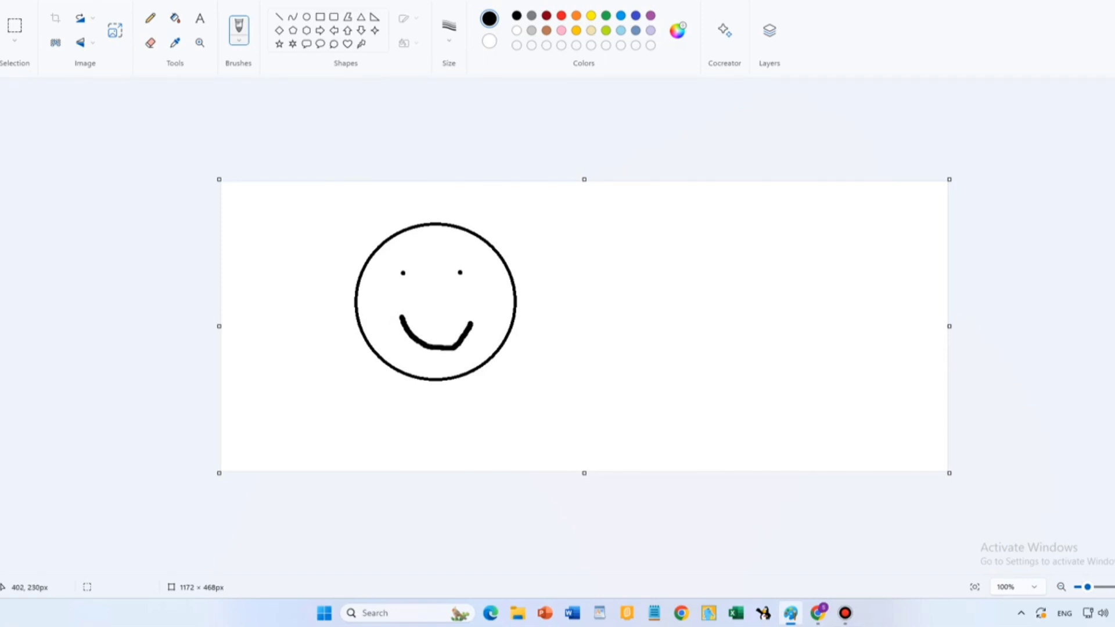
Make yellow the active colour for the Fill tool, leaving the face unfilled.
left_click(176, 18)
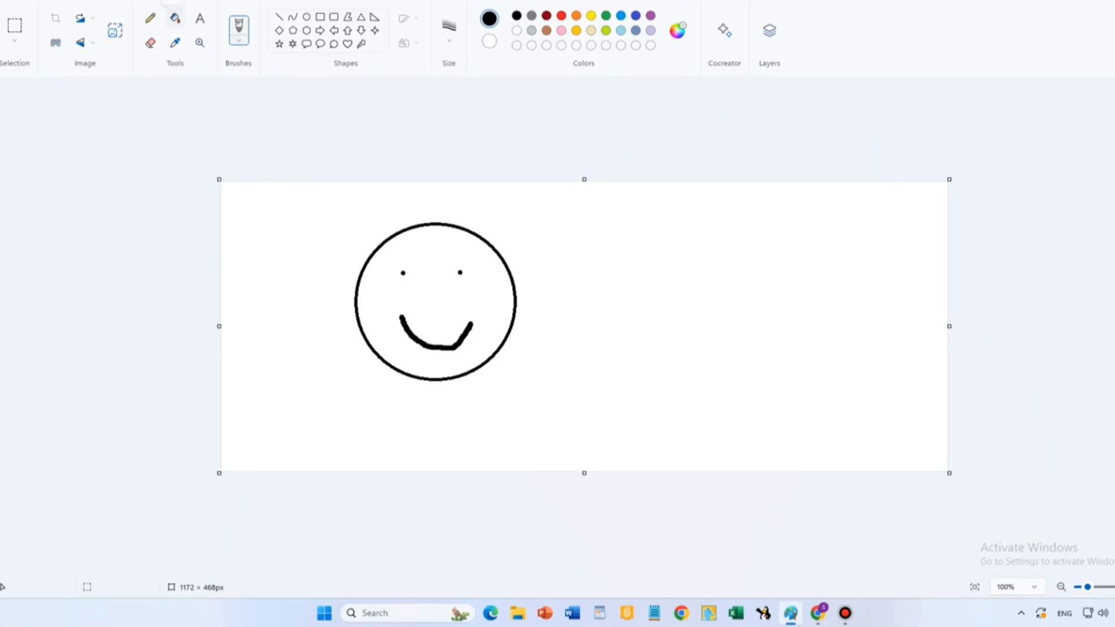
left_click(175, 17)
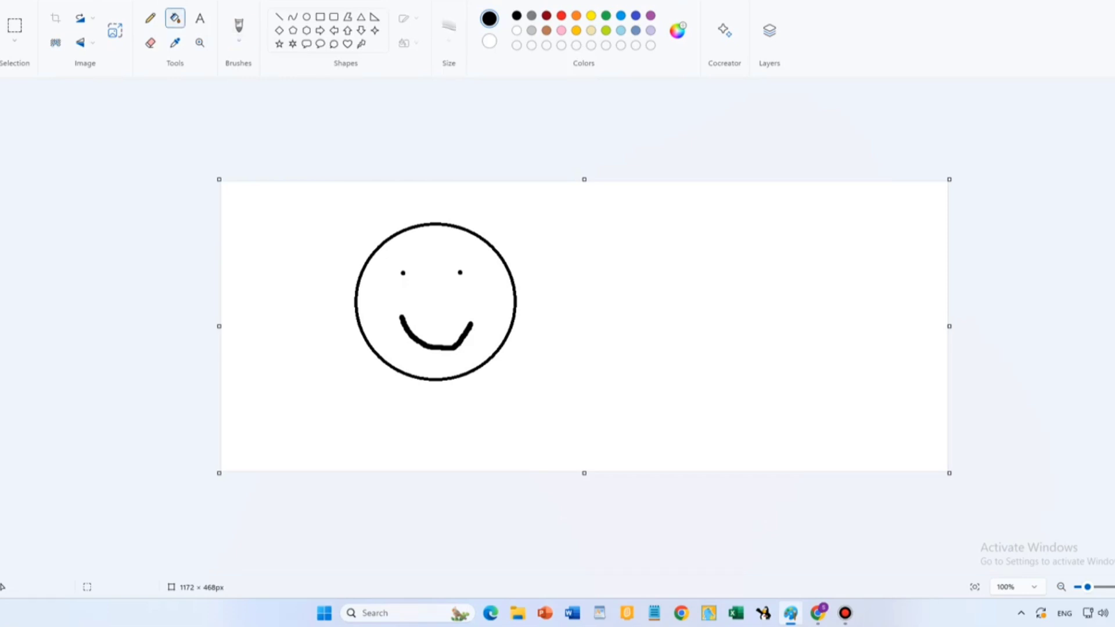
left_click(590, 14)
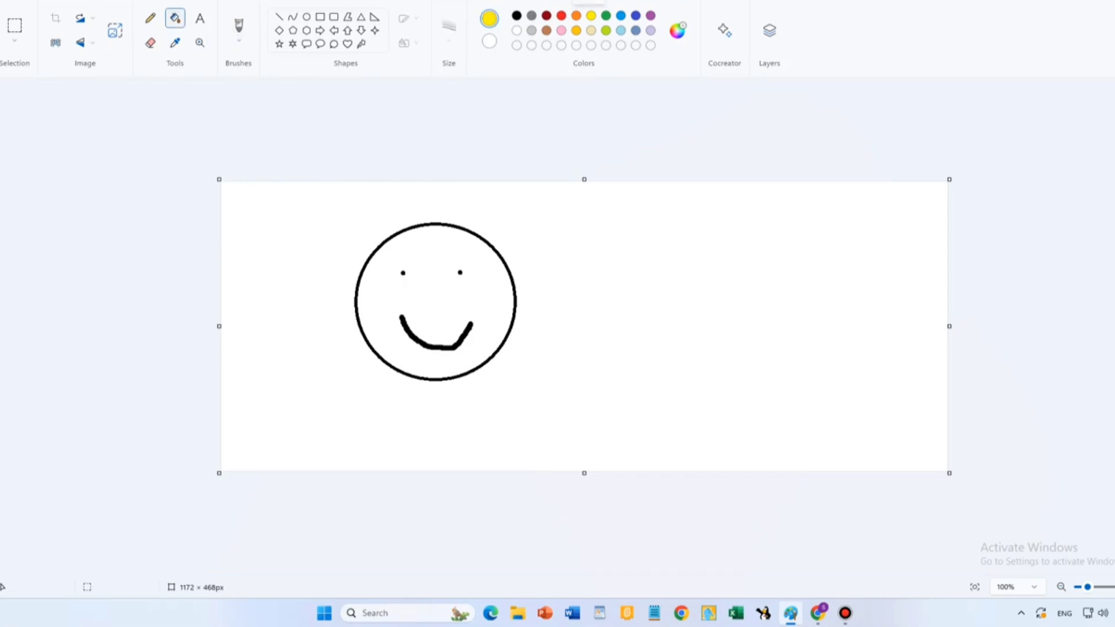